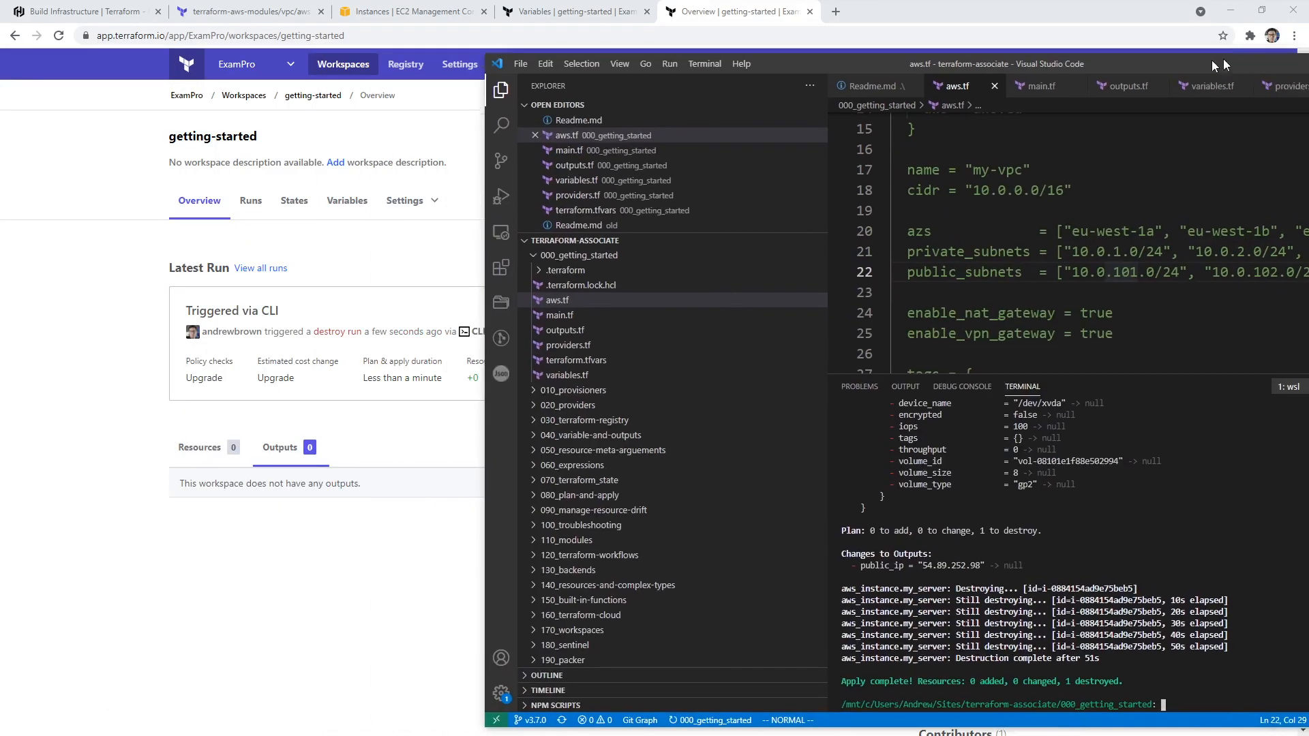
Step: Go to the getting-started workspace's Destruction and Deletion settings page
left_click(405, 201)
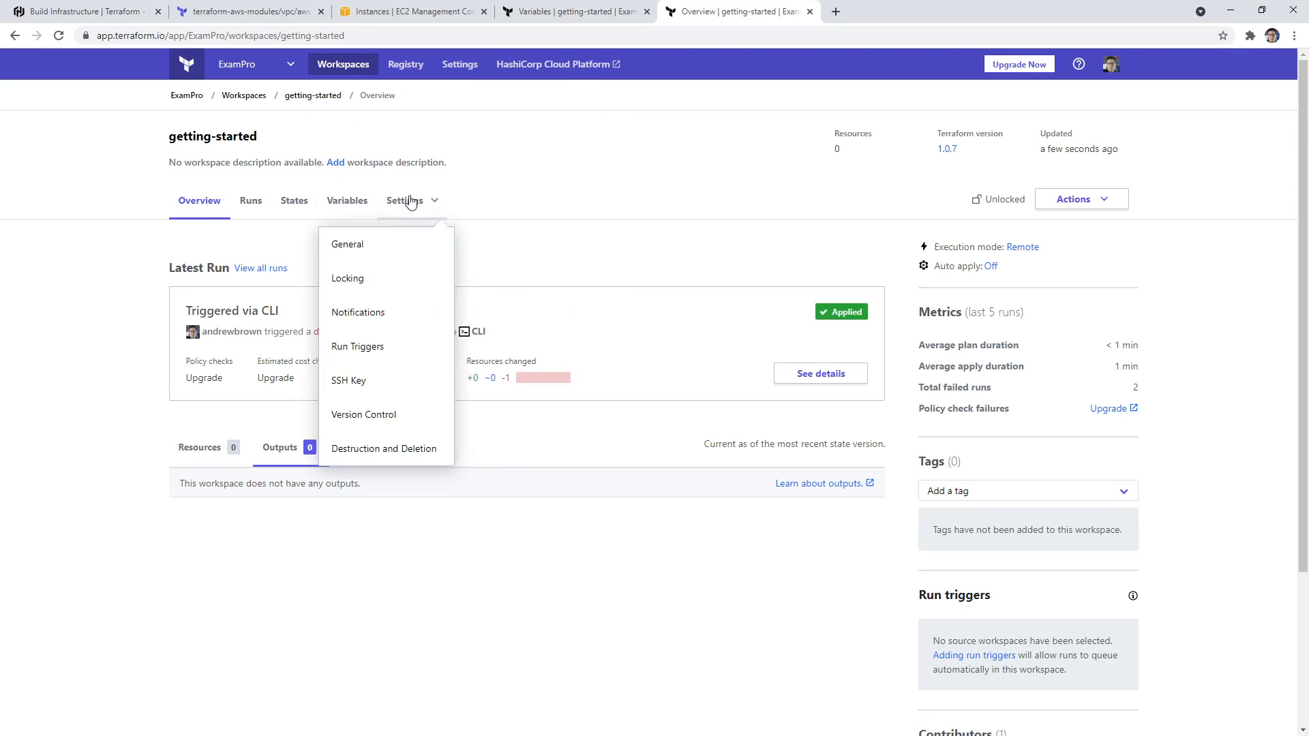
left_click(346, 244)
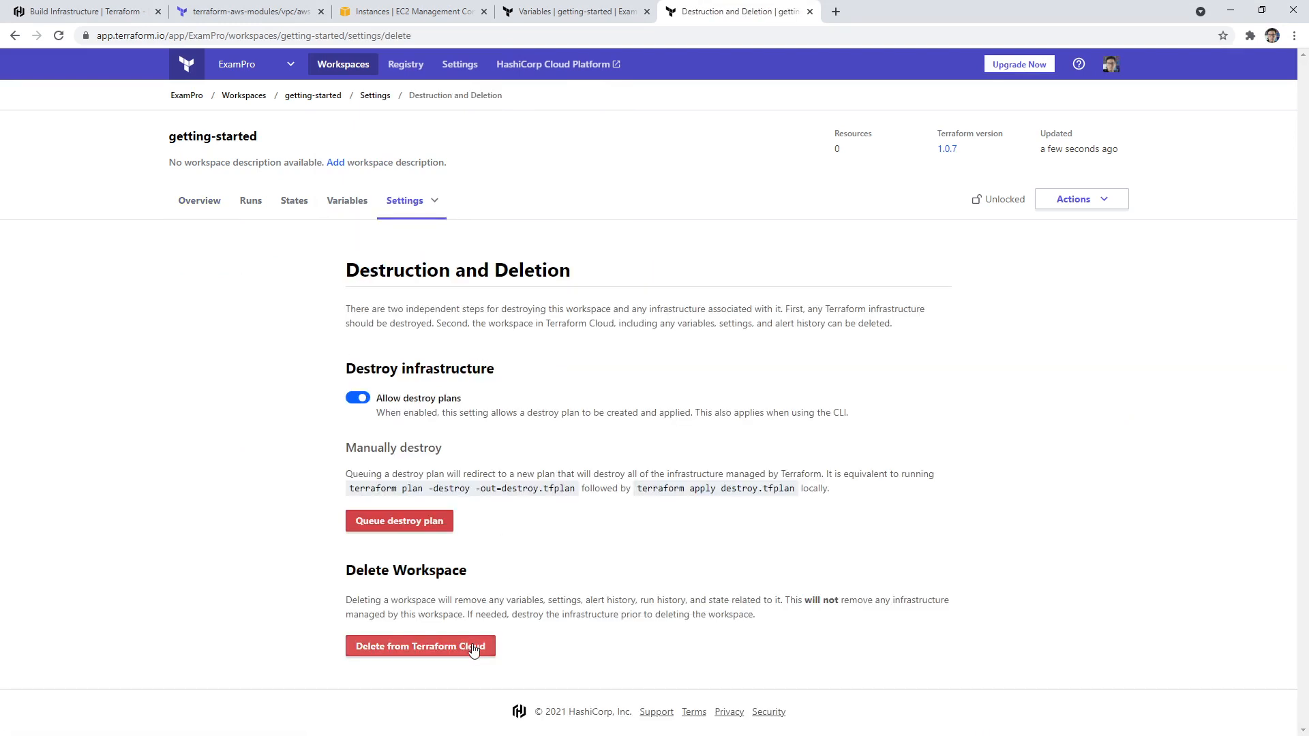
Step: Start deleting the workspace and enter the confirmation name, then cancel the dialog
left_click(420, 647)
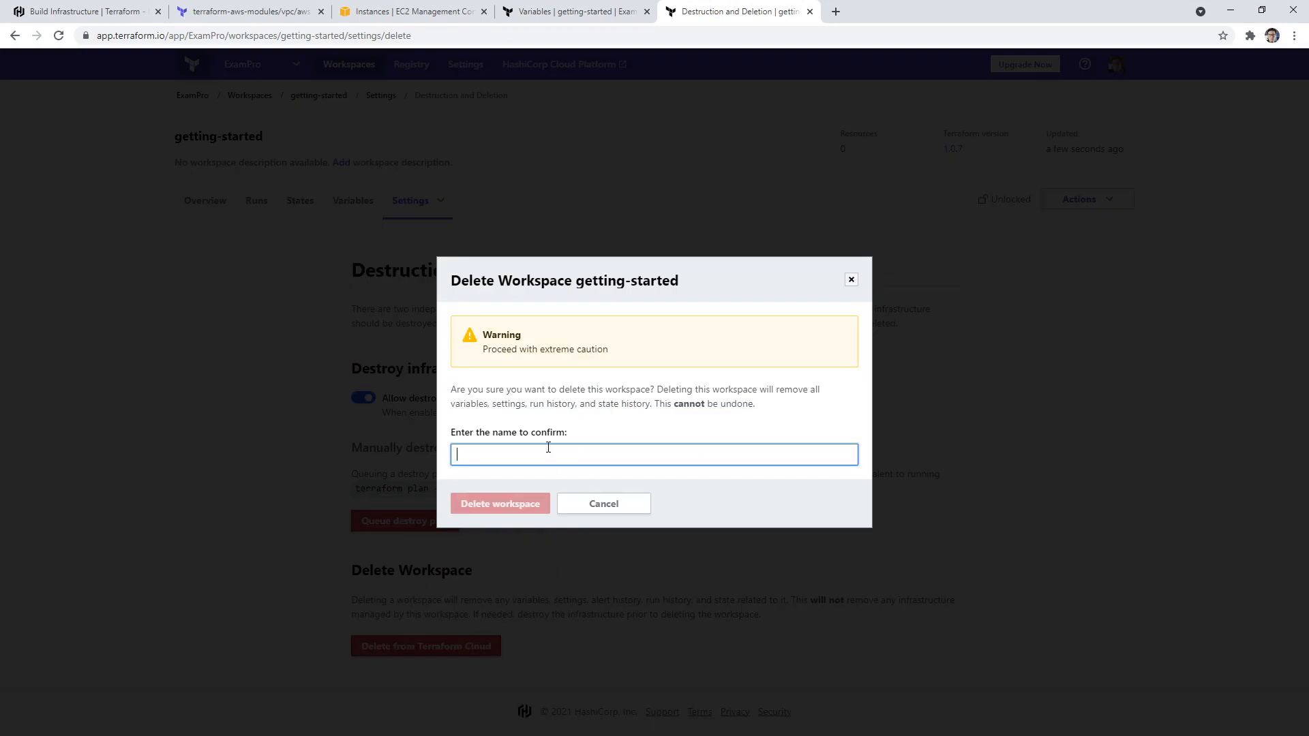
mouse_move(610, 443)
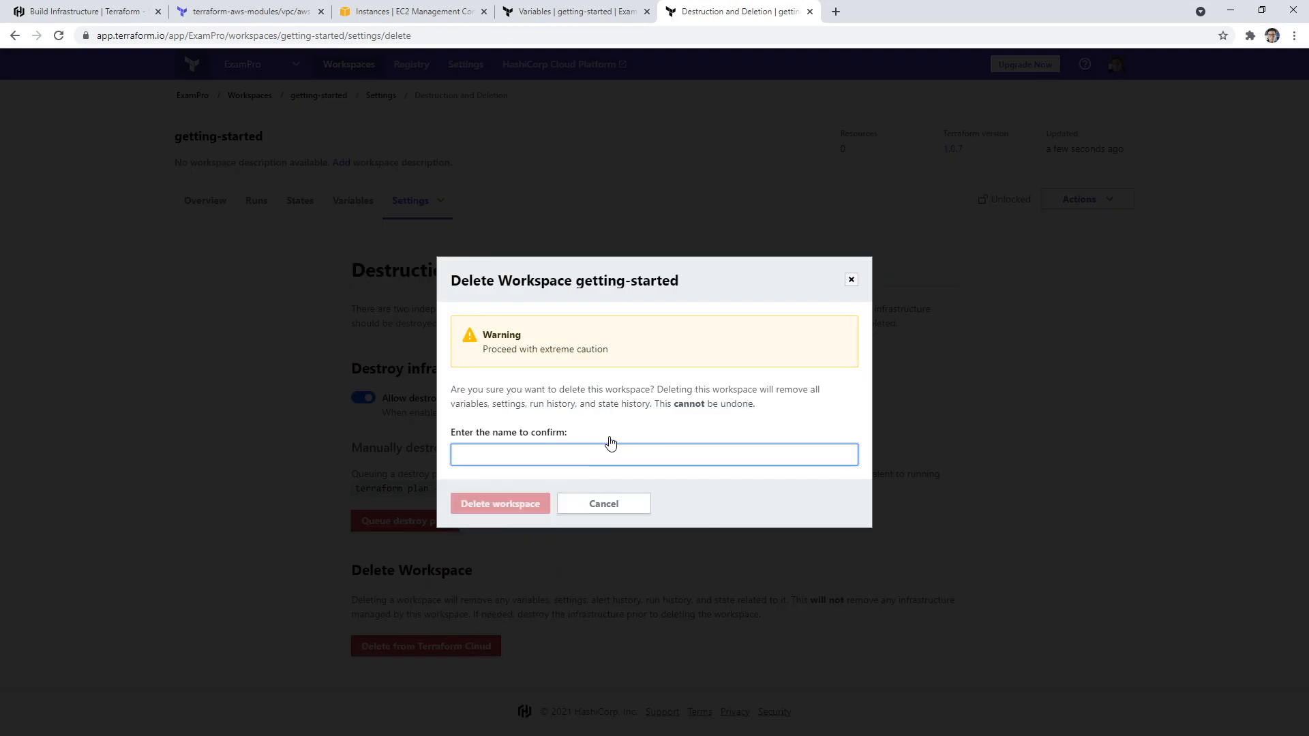
type("g")
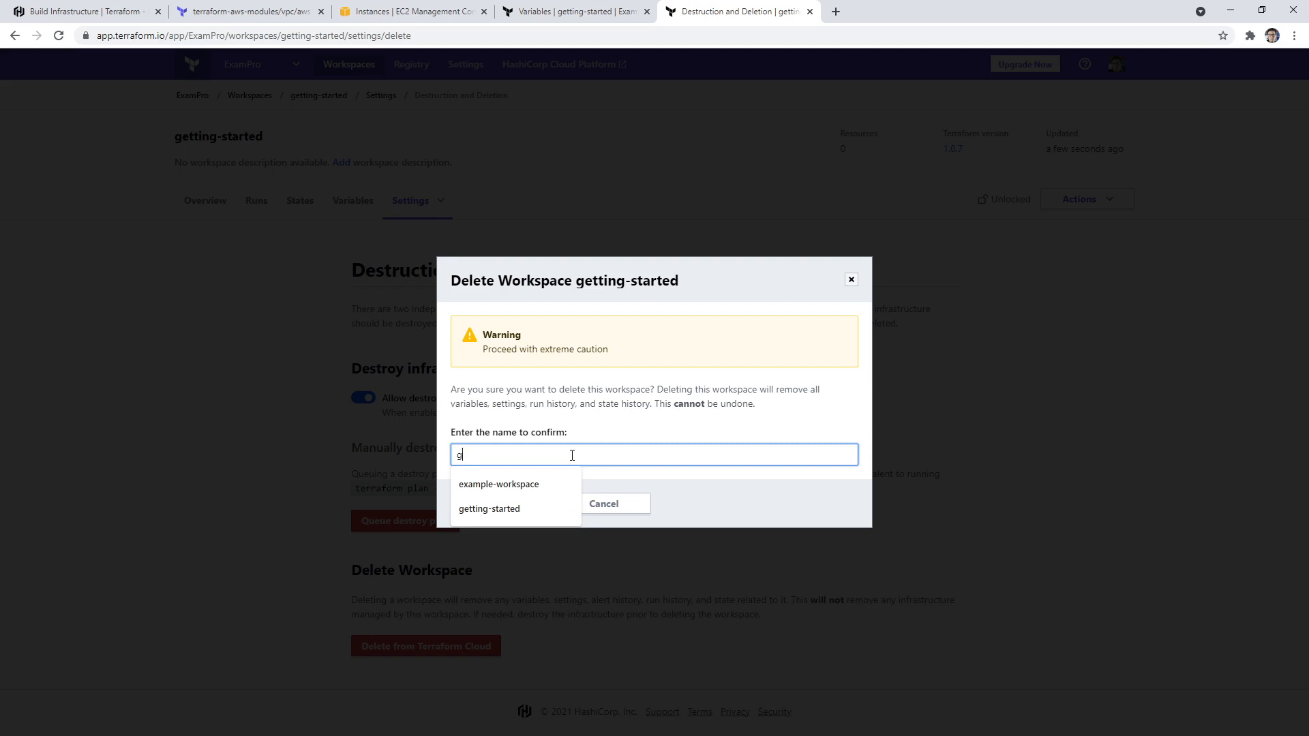
left_click(489, 509)
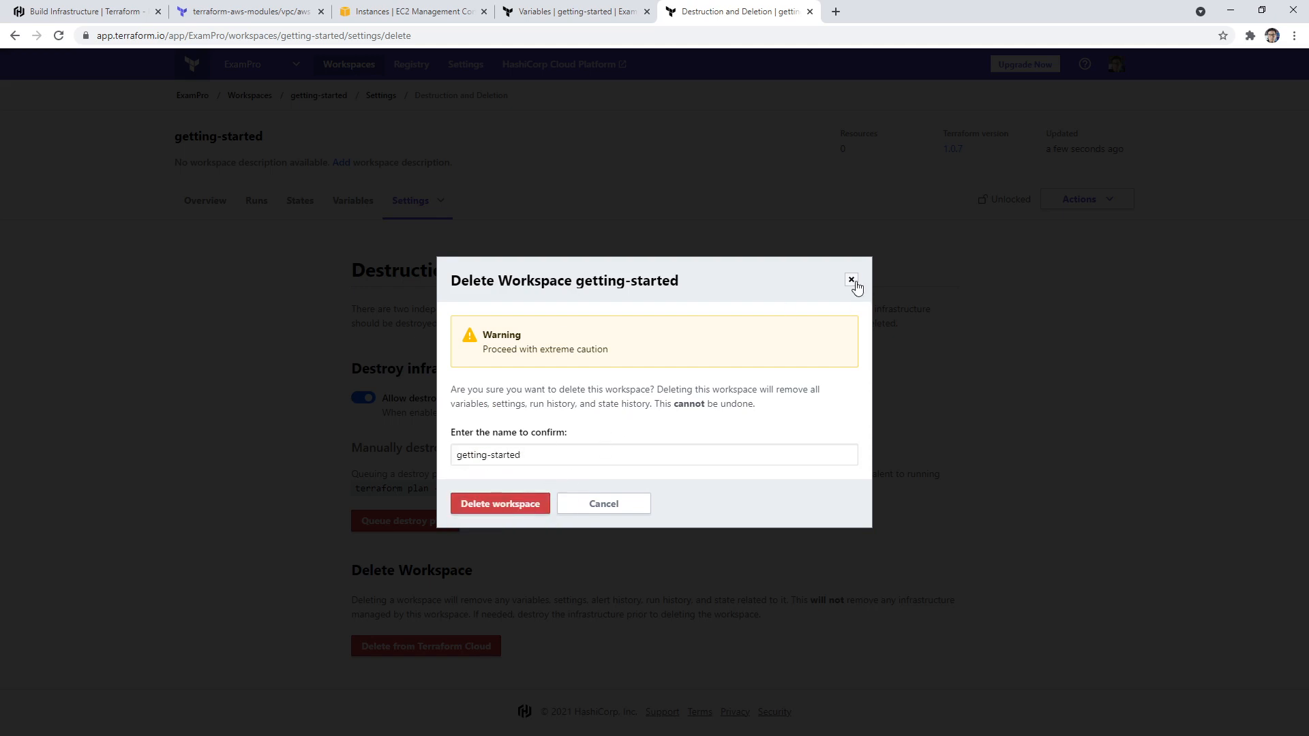
left_click(850, 279)
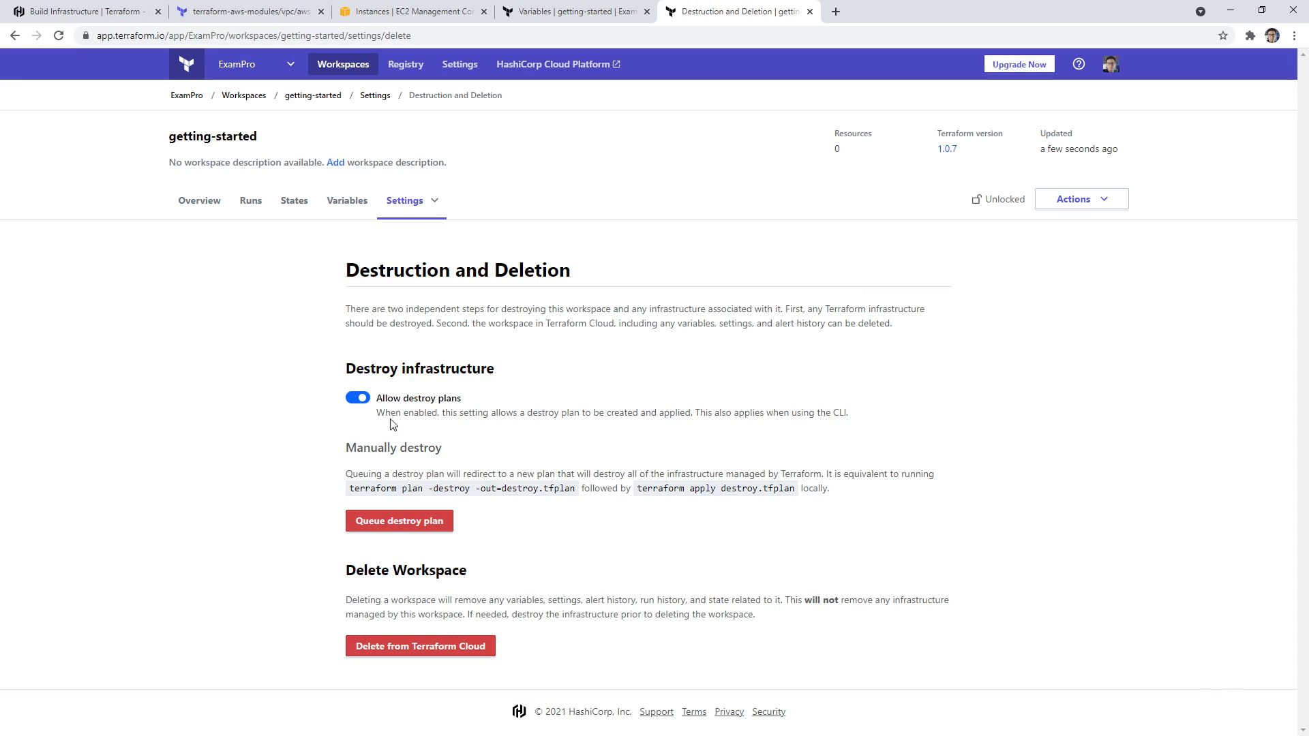
mouse_move(699, 449)
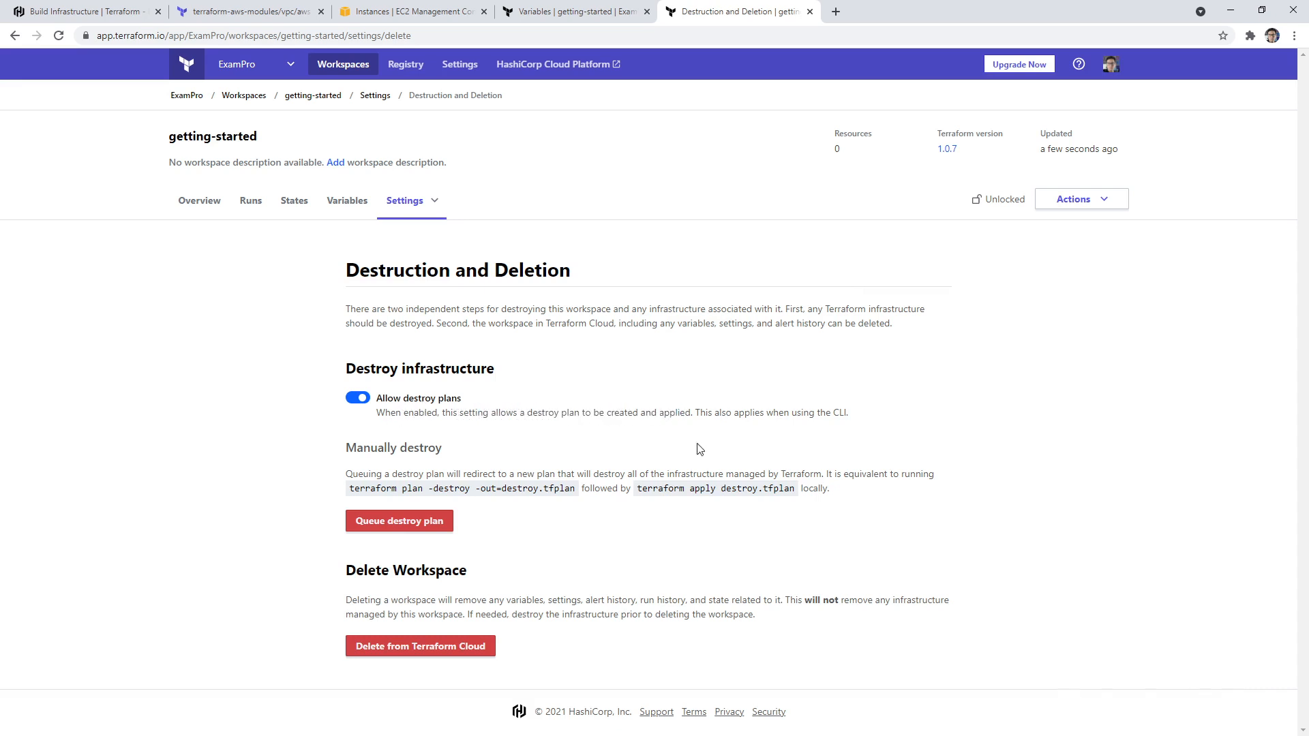
Step: Delete the workspace by confirming 'getting-started', and dismiss the success toast
left_click(420, 646)
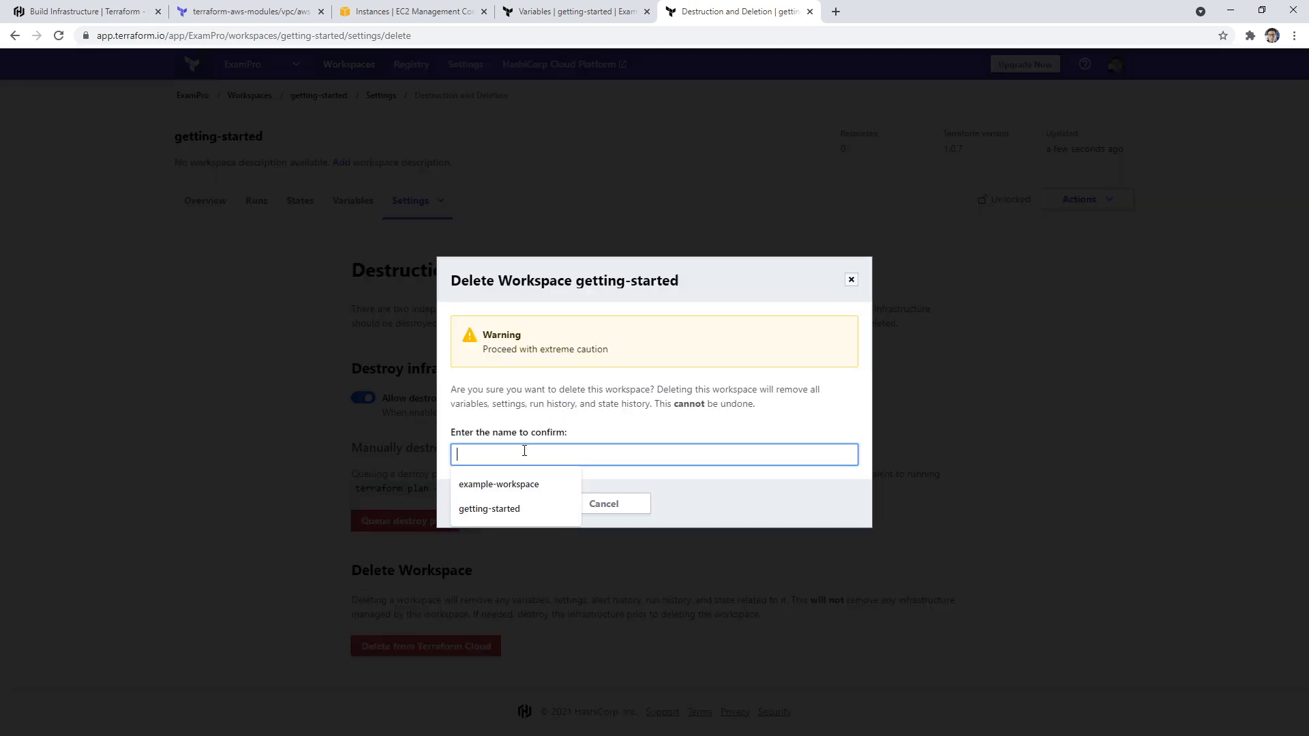
type("getting-starte")
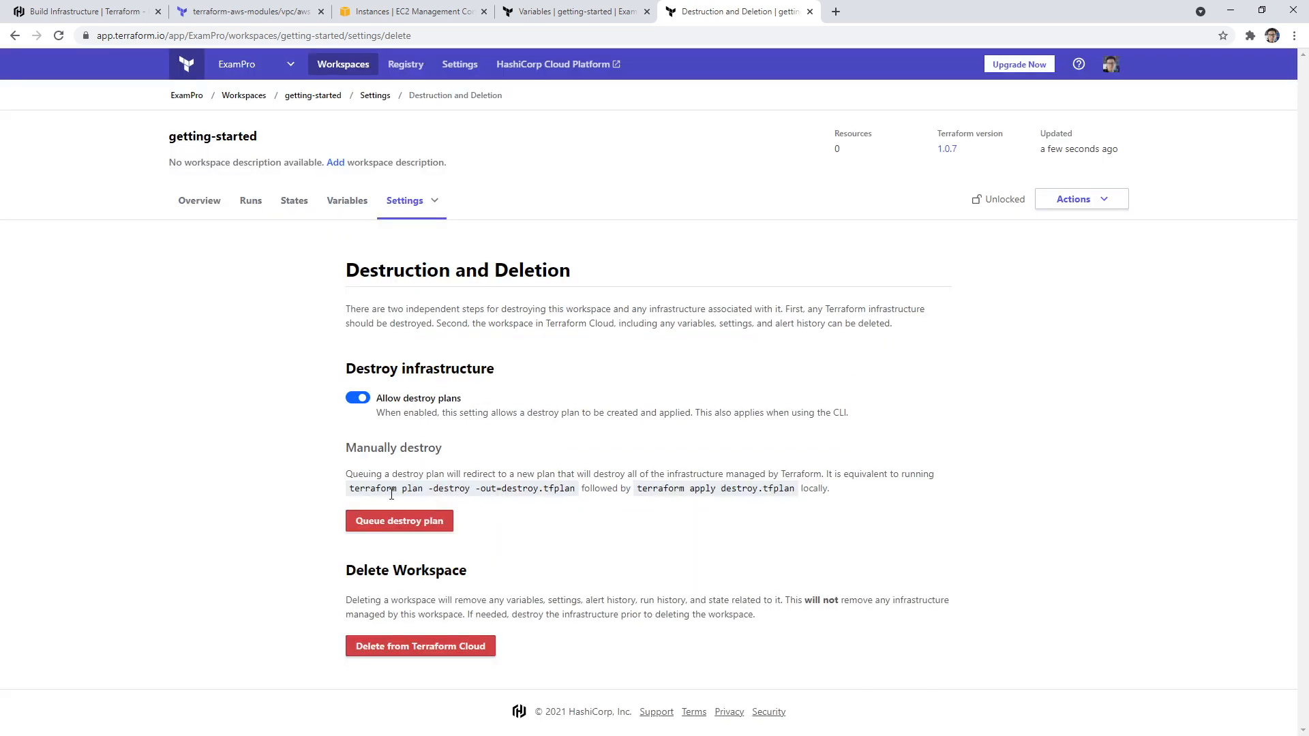
left_click(420, 646)
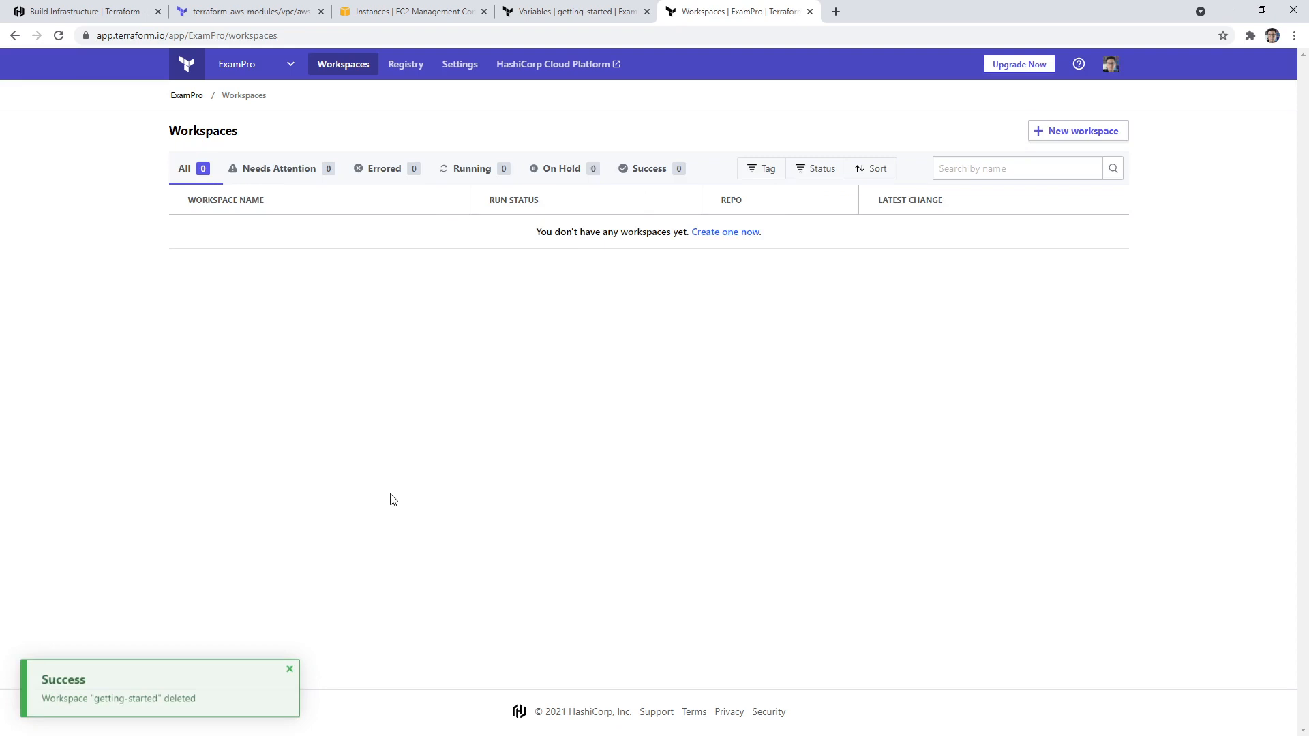
mouse_move(521, 360)
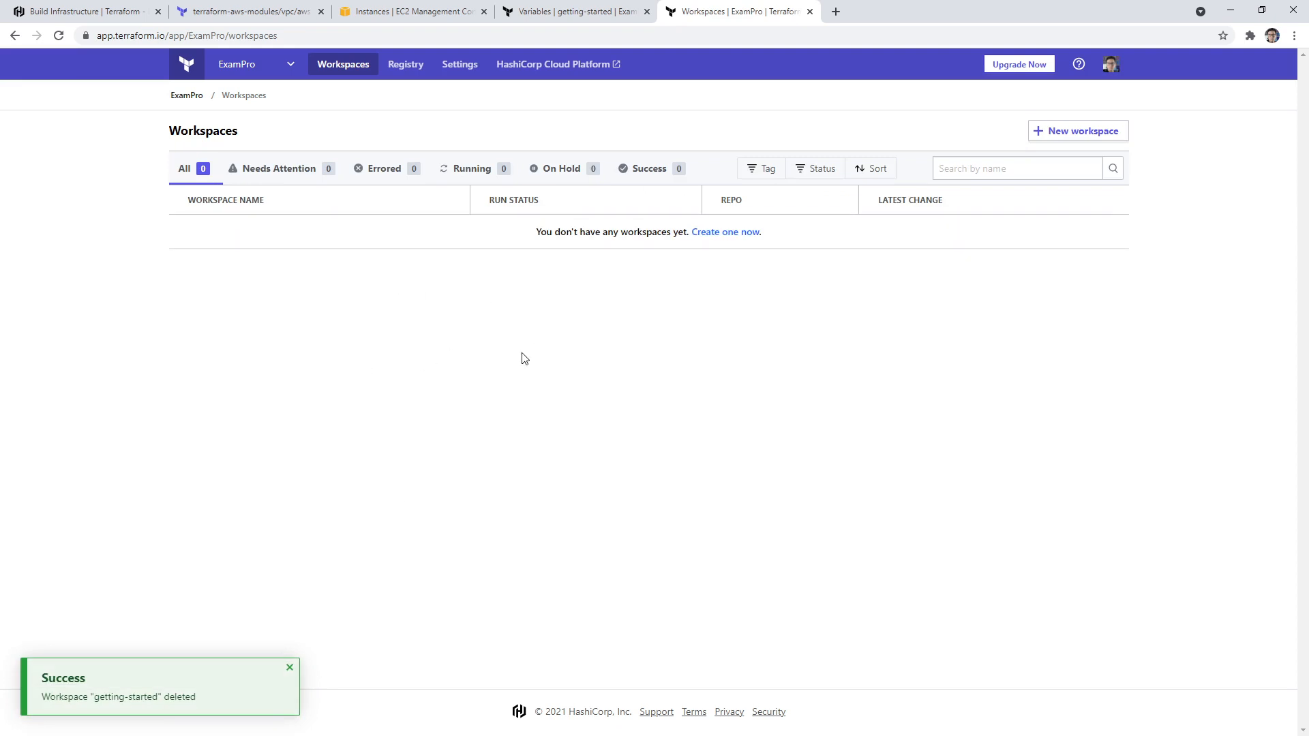
left_click(290, 667)
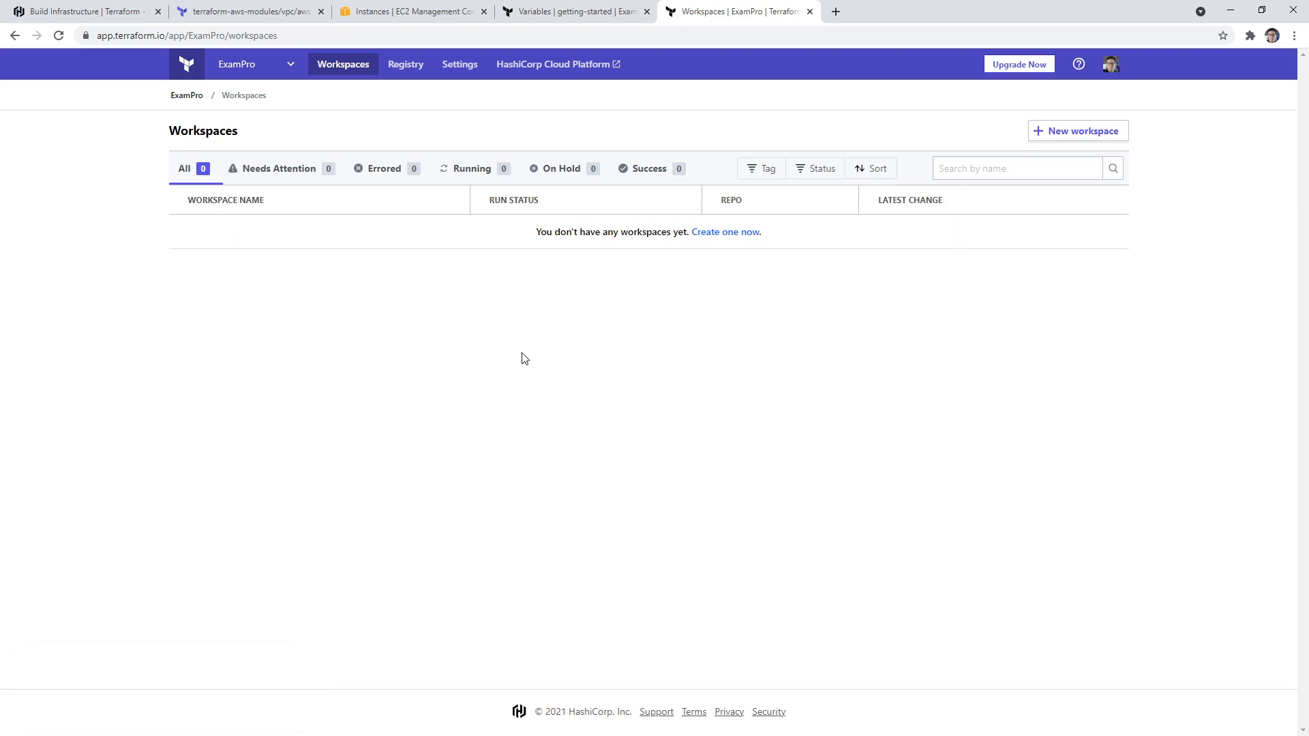